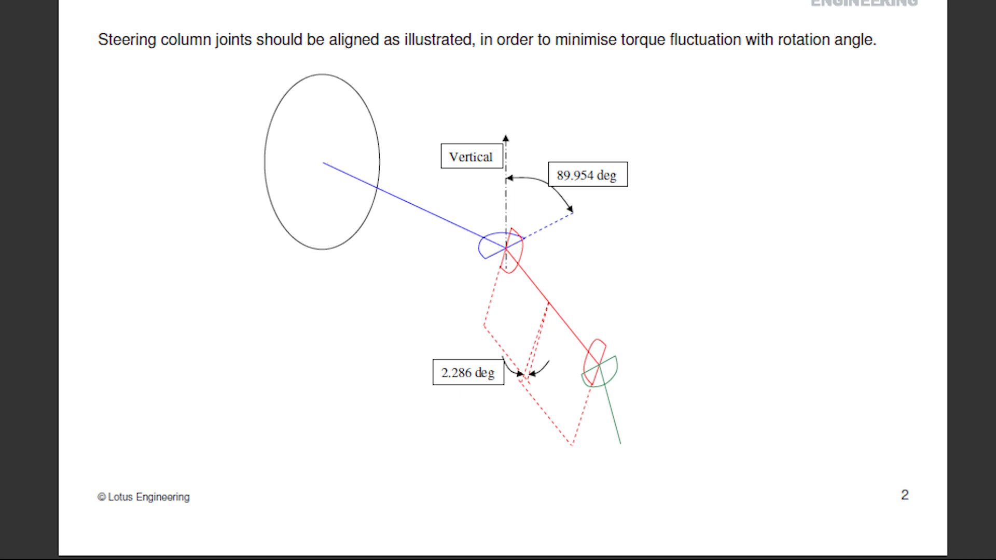
key("Right")
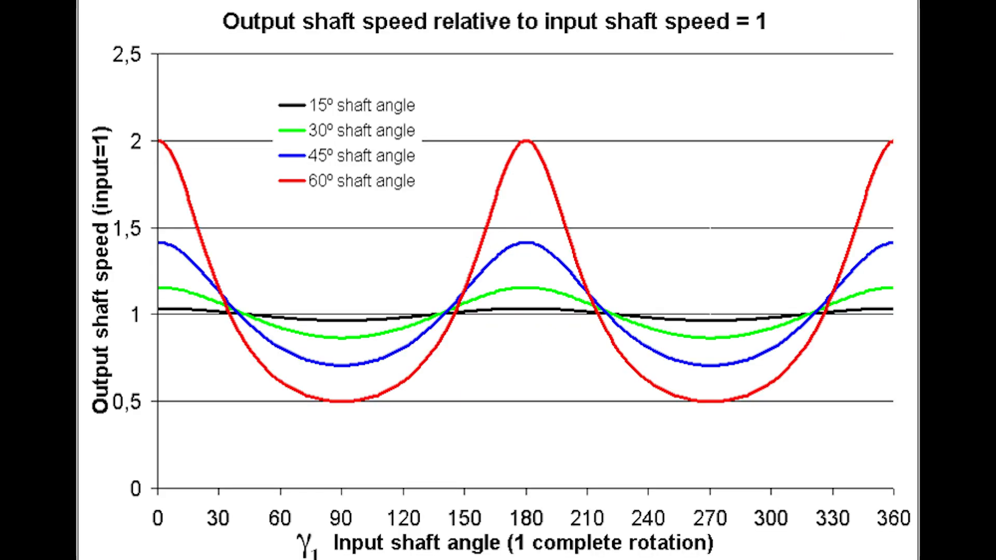